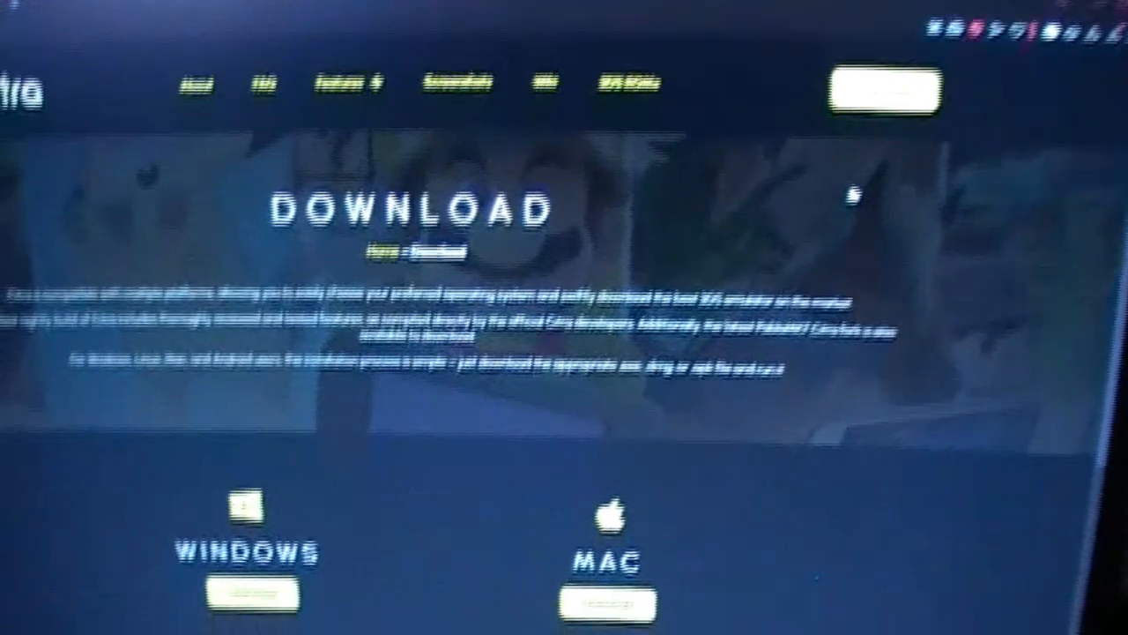
Scroll the Citra download page to the latest Windows release download table
{"action": "scroll", "scroll_direction": "down", "scroll_amount": 3}
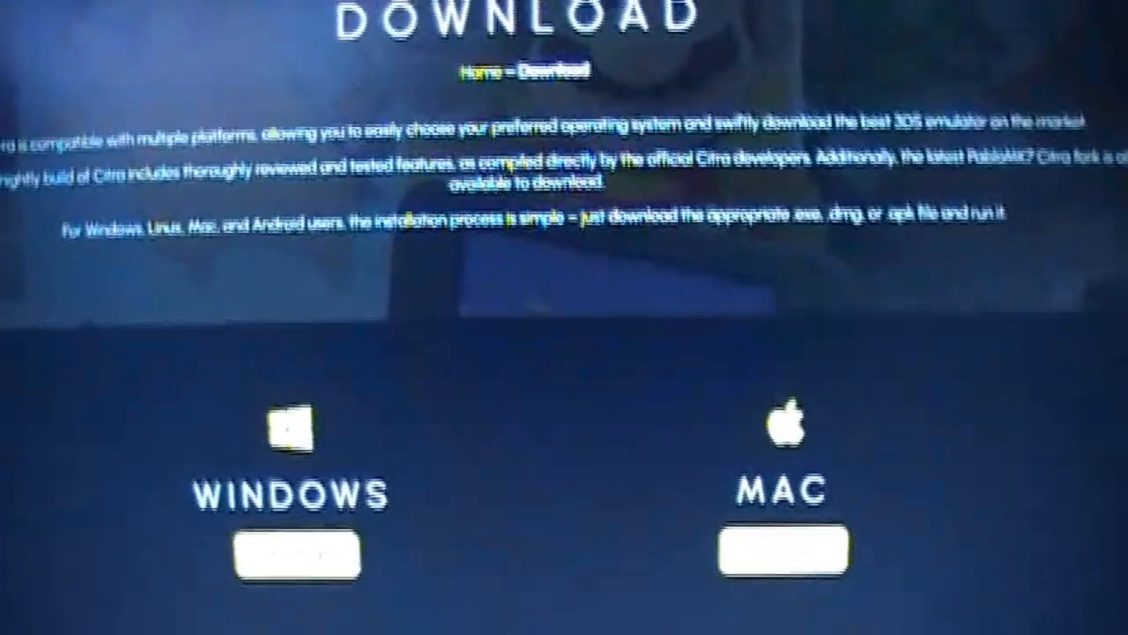
{"action": "scroll", "scroll_direction": "down", "scroll_amount": 3}
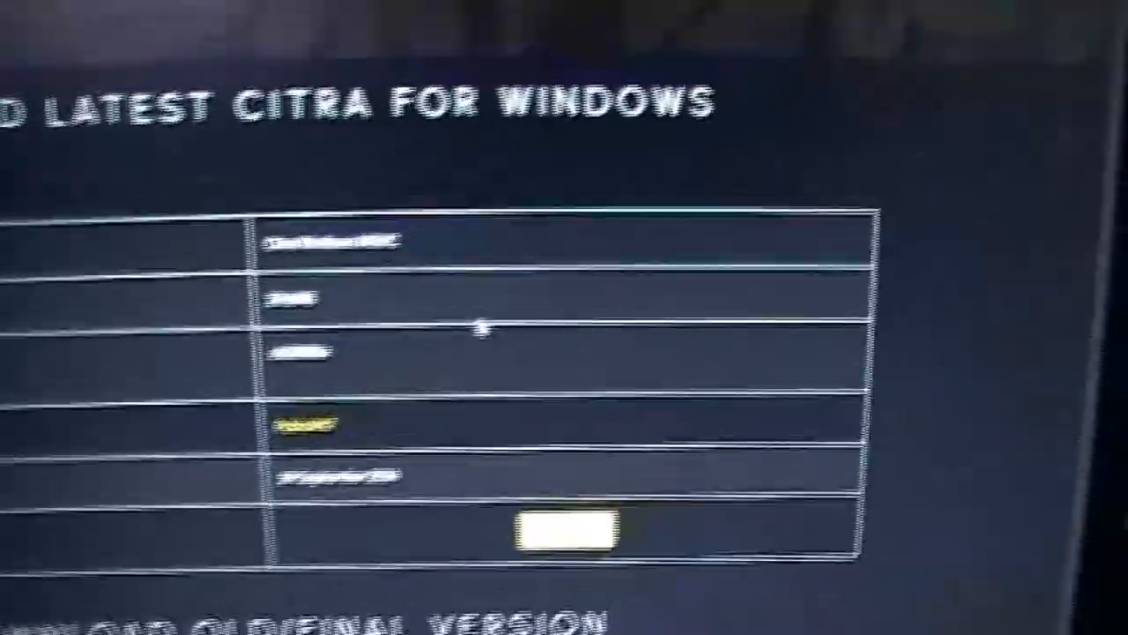
{"action": "scroll", "scroll_direction": "down", "scroll_amount": 3}
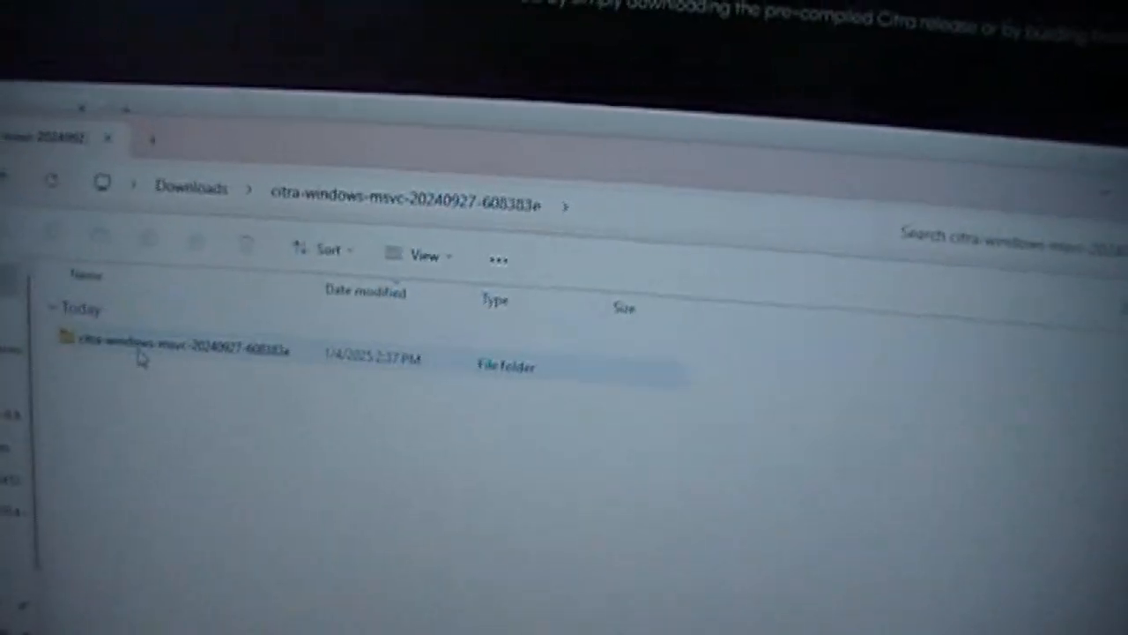
{"action": "double_click", "coordinate": [185, 352]}
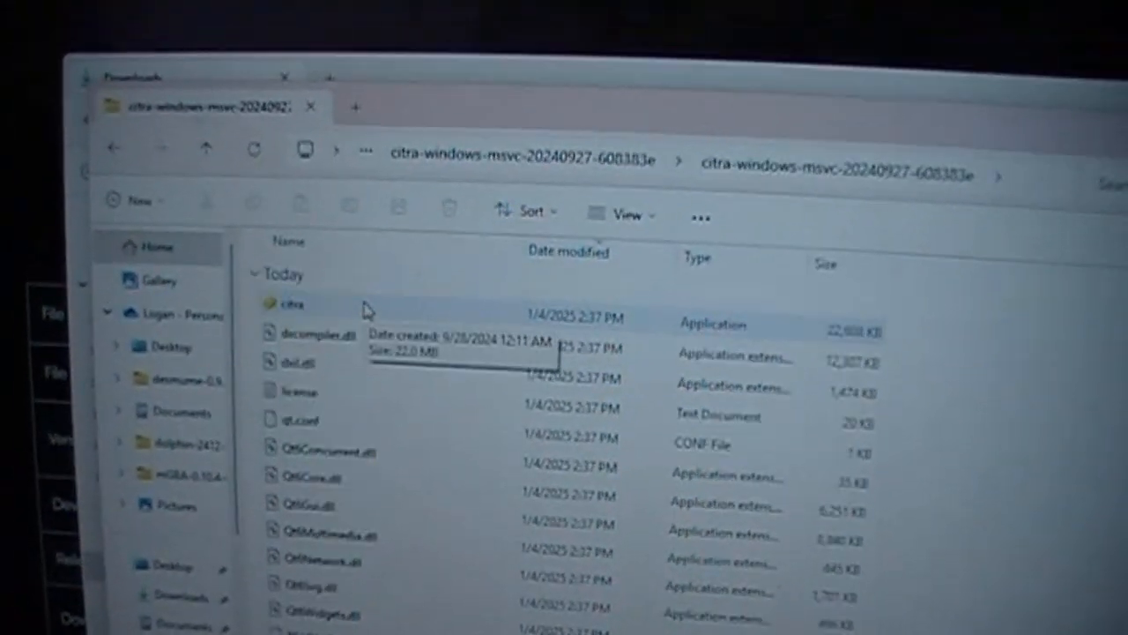
{"action": "left_click", "coordinate": [291, 296]}
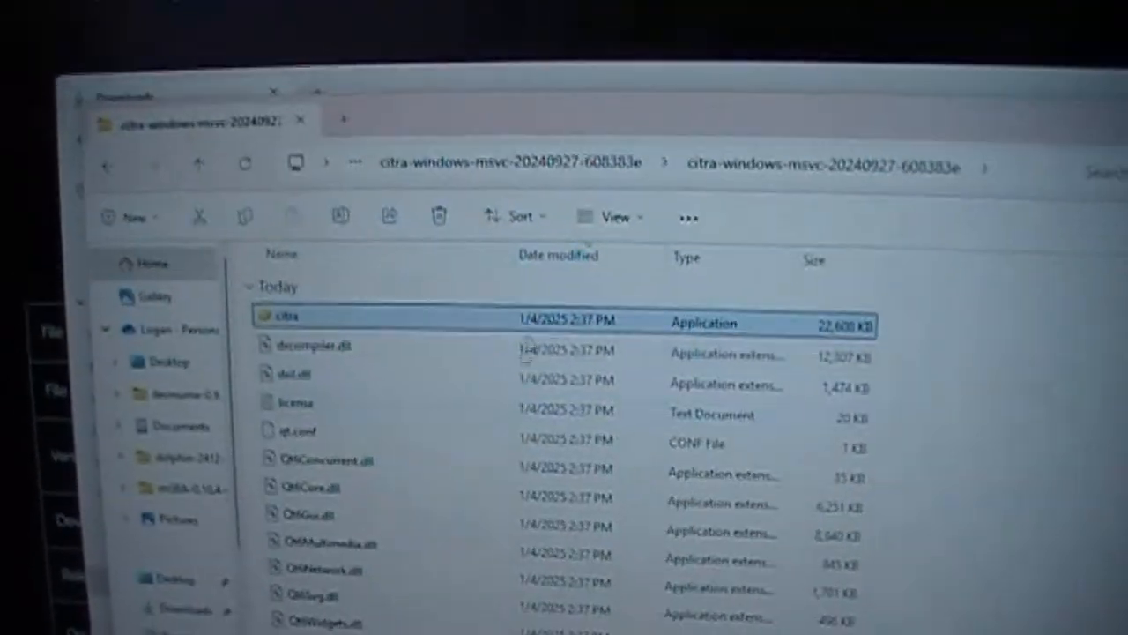
{"action": "scroll", "scroll_direction": "down", "scroll_amount": 3}
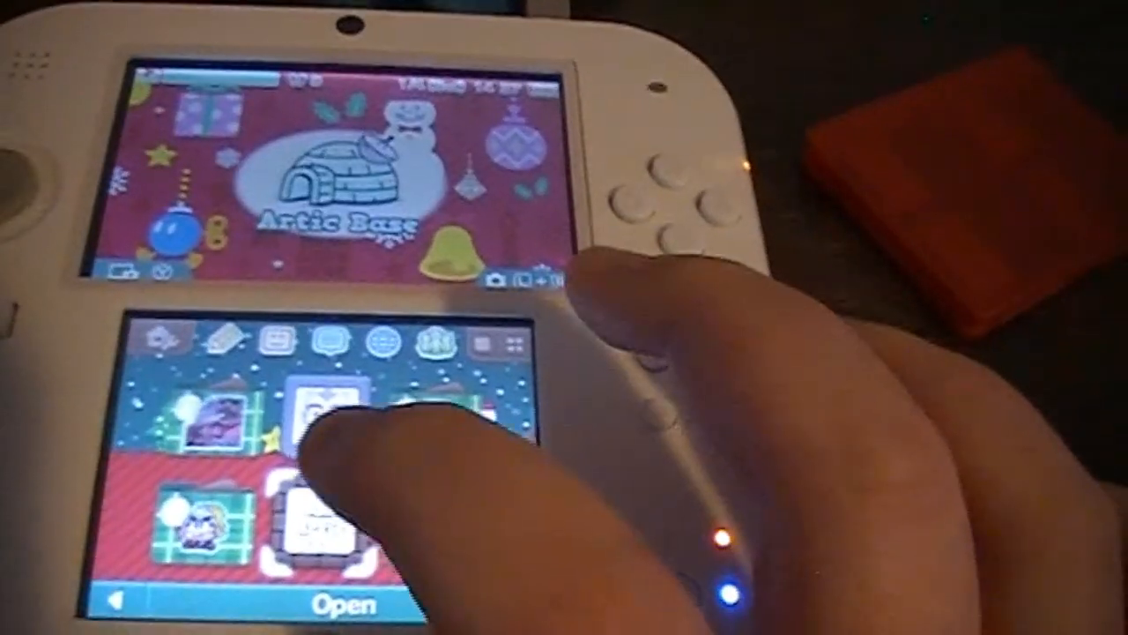
Launch Artic Base from the 2DS HOME Menu
{"action": "left_click", "coordinate": [344, 603]}
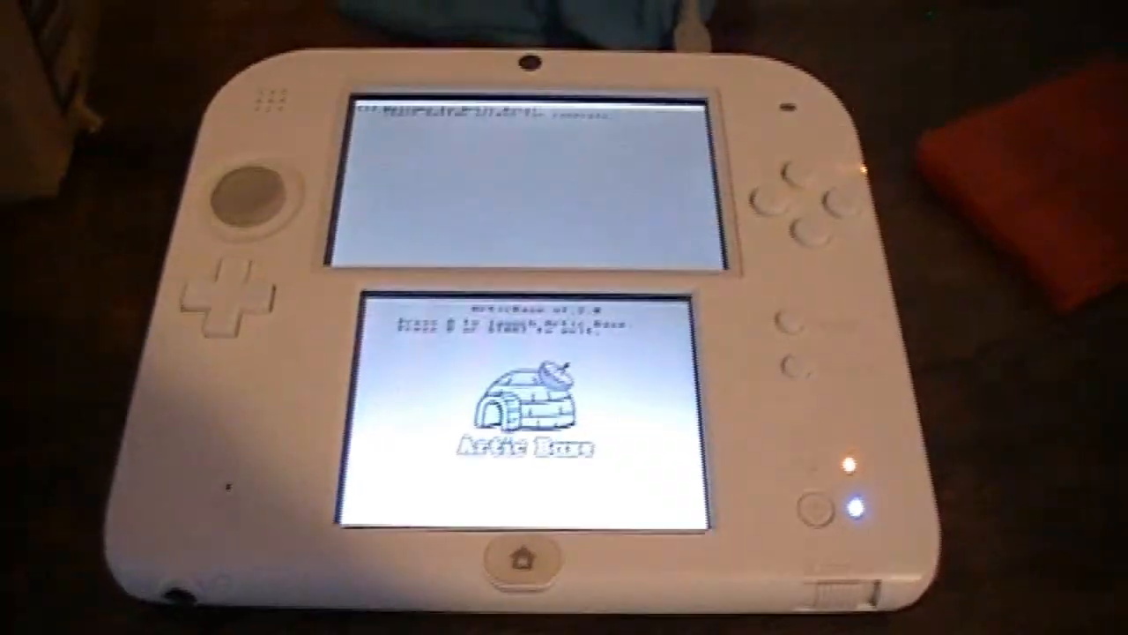